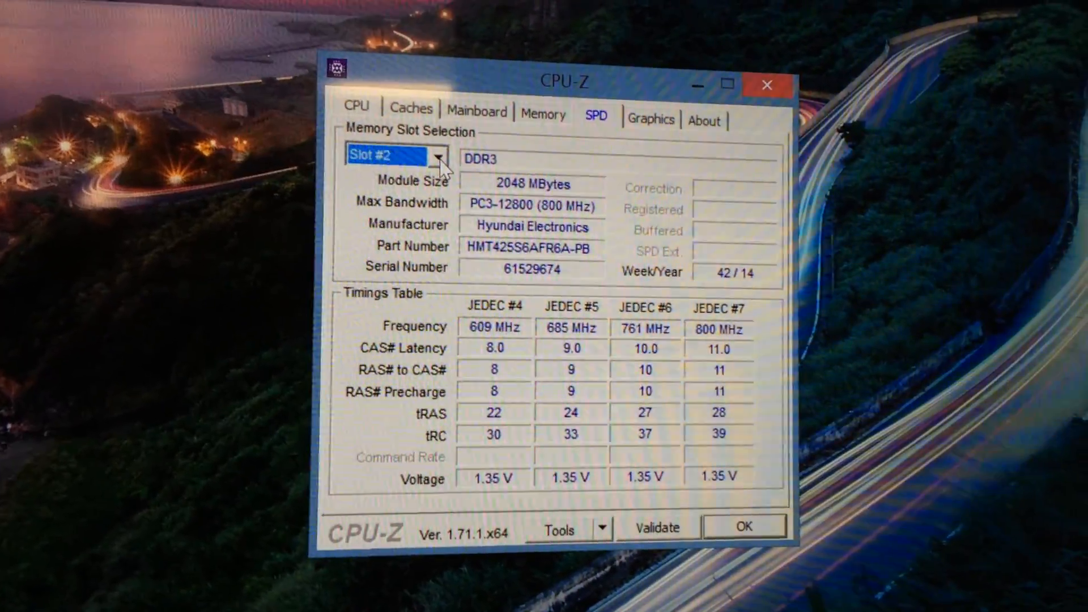
- Select Slot #1 on the SPD tab to show the 4096 MB Elpida DDR3 module
left_click(436, 158)
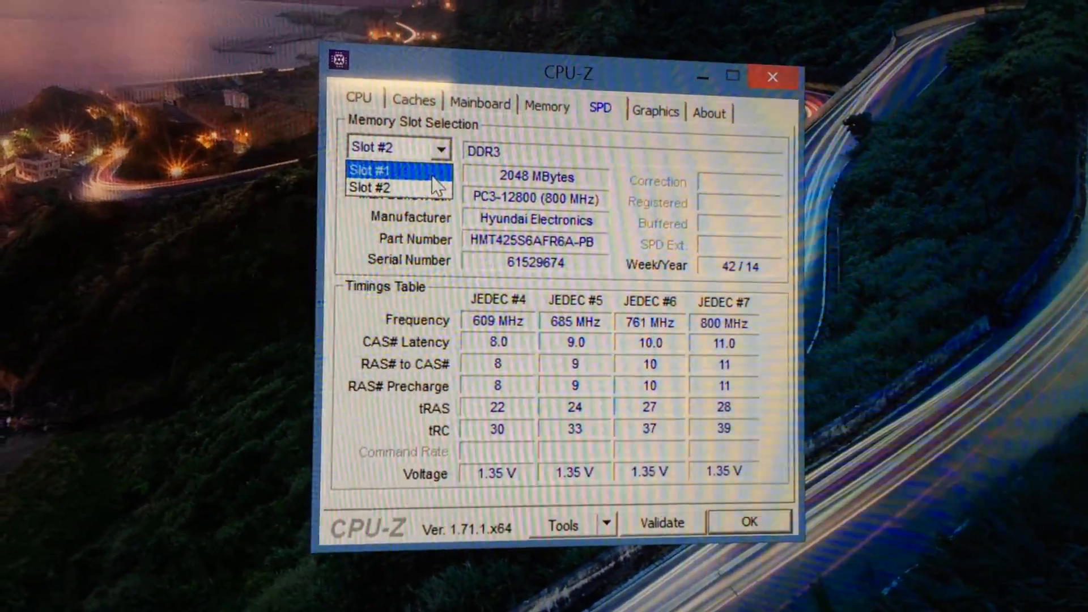
left_click(389, 170)
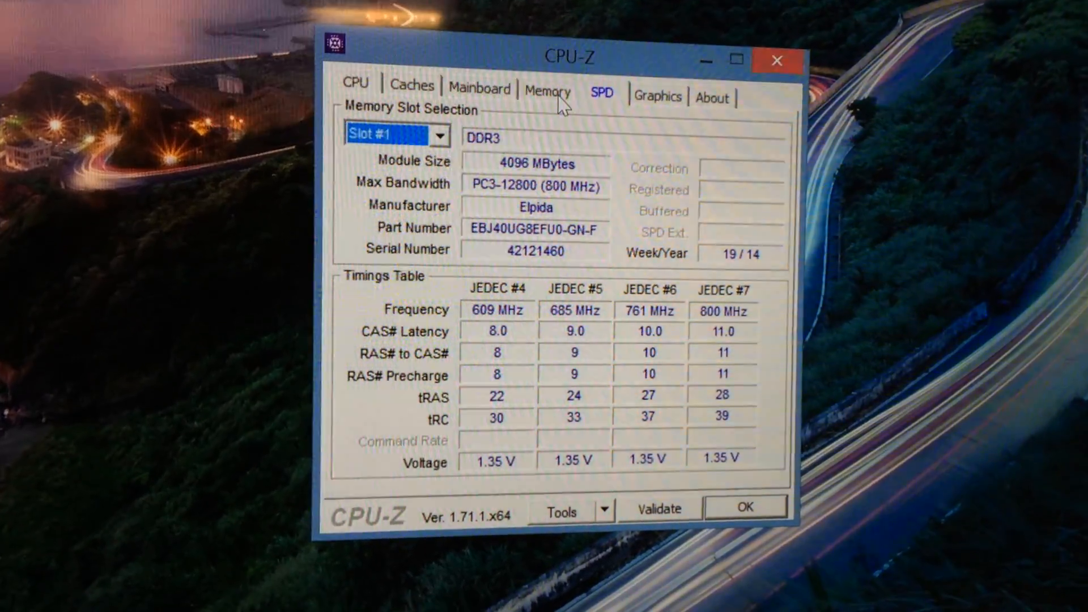
- Switch to the Memory tab showing 6 GB dual-channel DDR3 at about 798 MHz, CL11
left_click(548, 92)
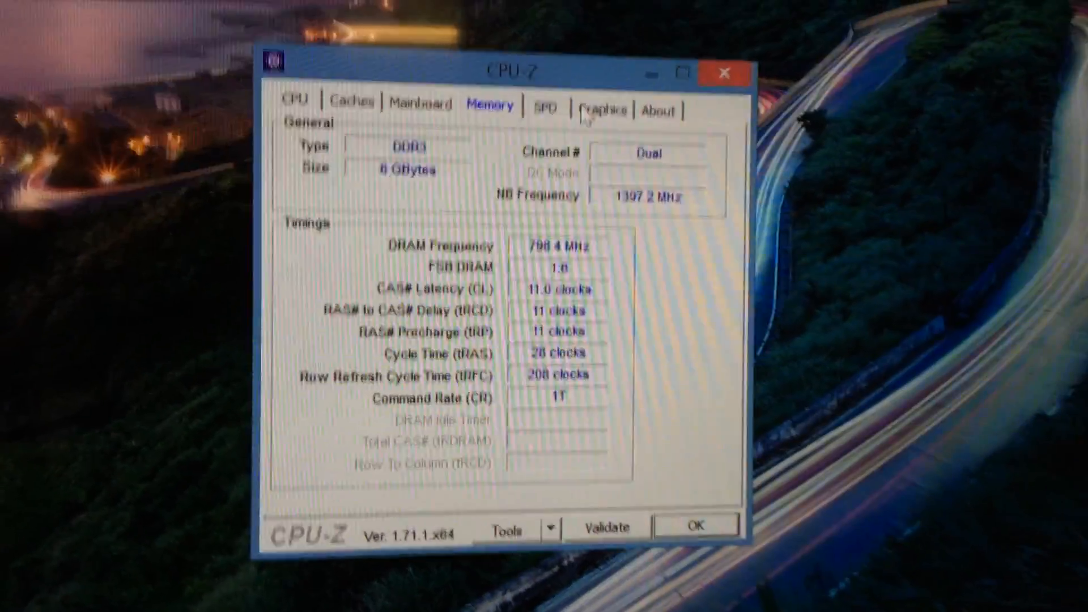
- Switch to the Graphics tab showing Intel HD Graphics revision B with 1024 MB
left_click(596, 86)
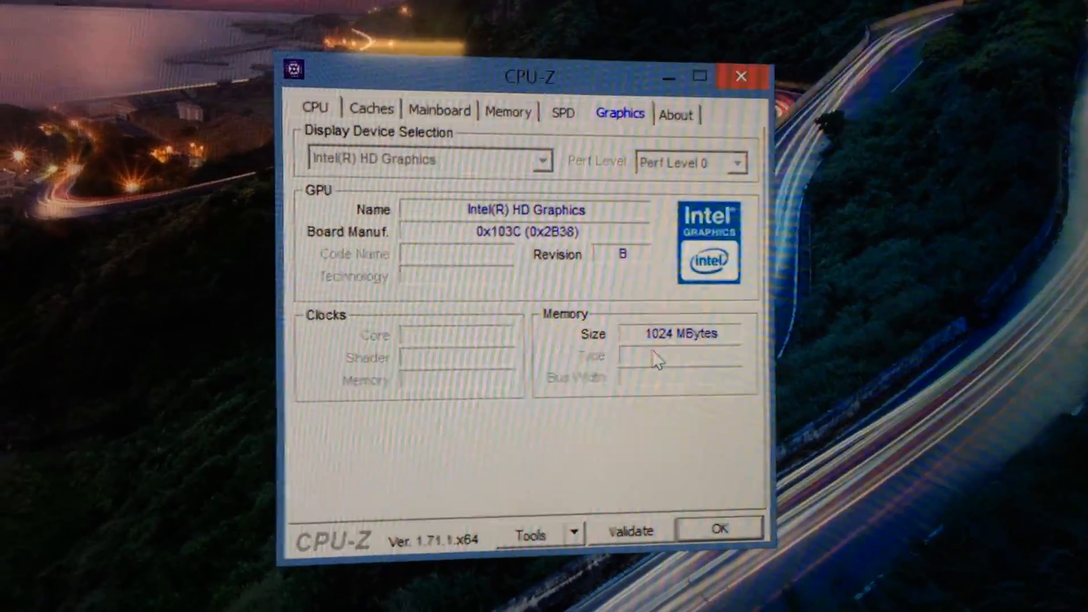
left_click_drag(545, 77, 559, 89)
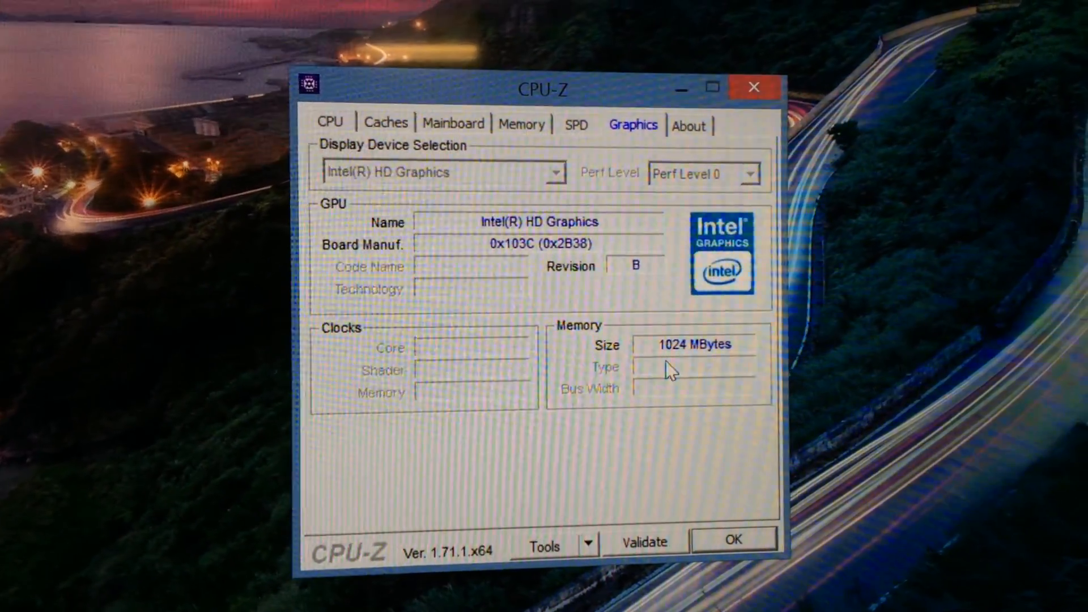